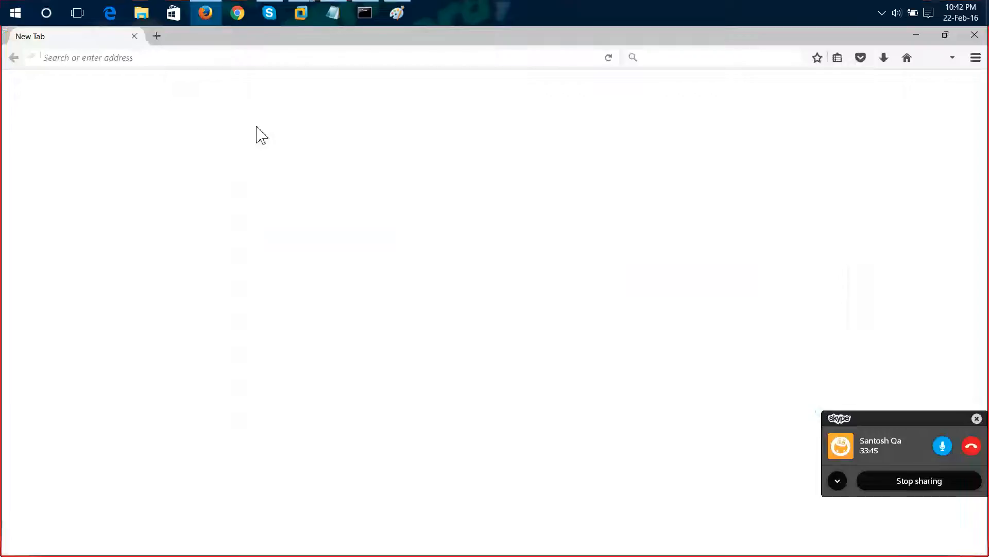
Step: Show the TCP/UDP flag notes in Notepad, then return to the Zenmap screenshot on nmap.org
left_click(333, 13)
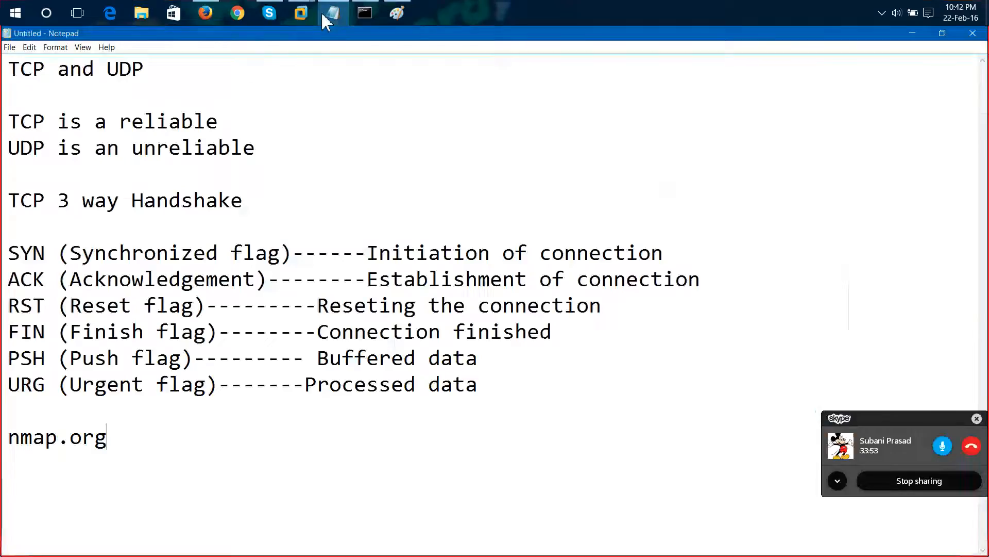
left_click(204, 12)
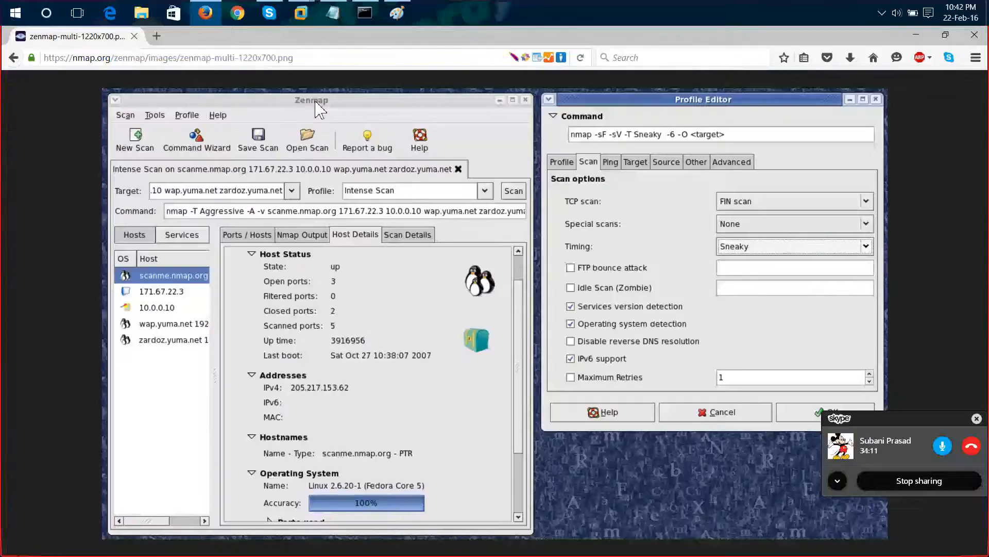
Step: Move from the Zenmap screenshot to the nmap -A -T4 demo-scan image on nmap.org
left_click(14, 57)
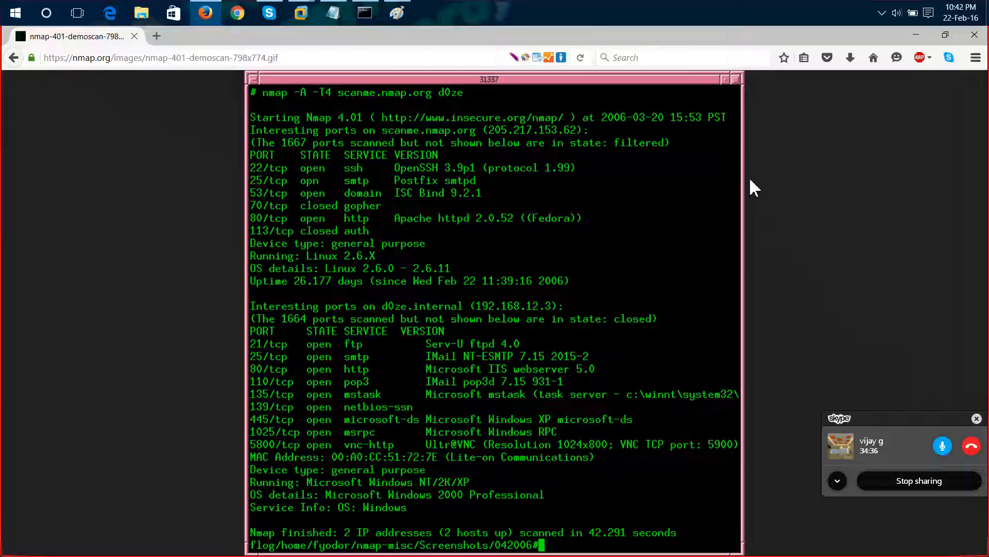
Step: Load the nmap.org home page, then bring the Skype group call window up over it
left_click(14, 57)
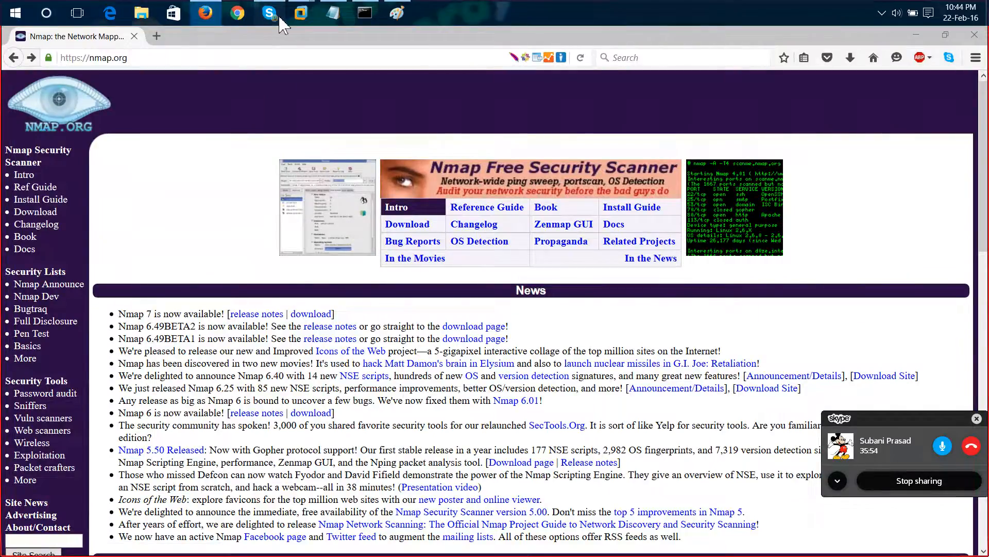
left_click(270, 12)
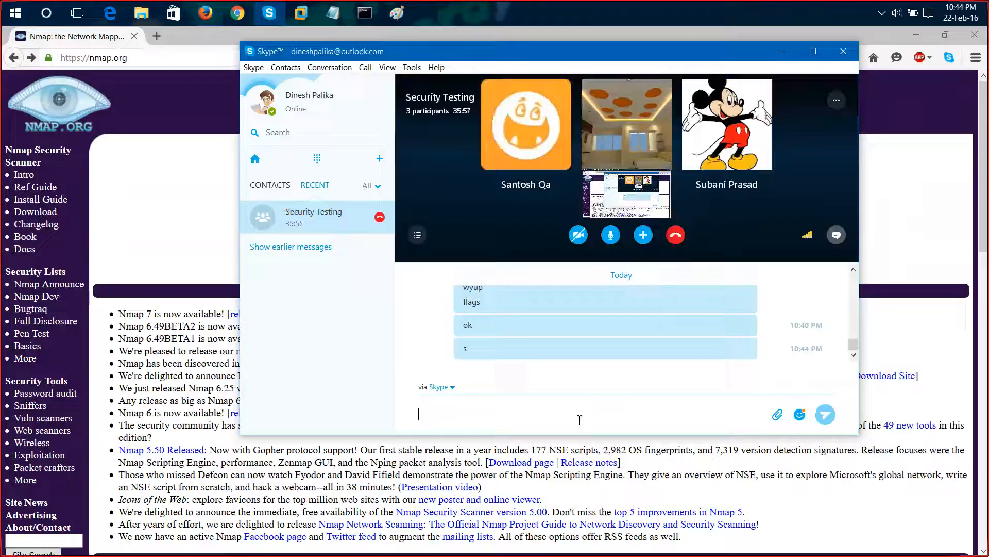